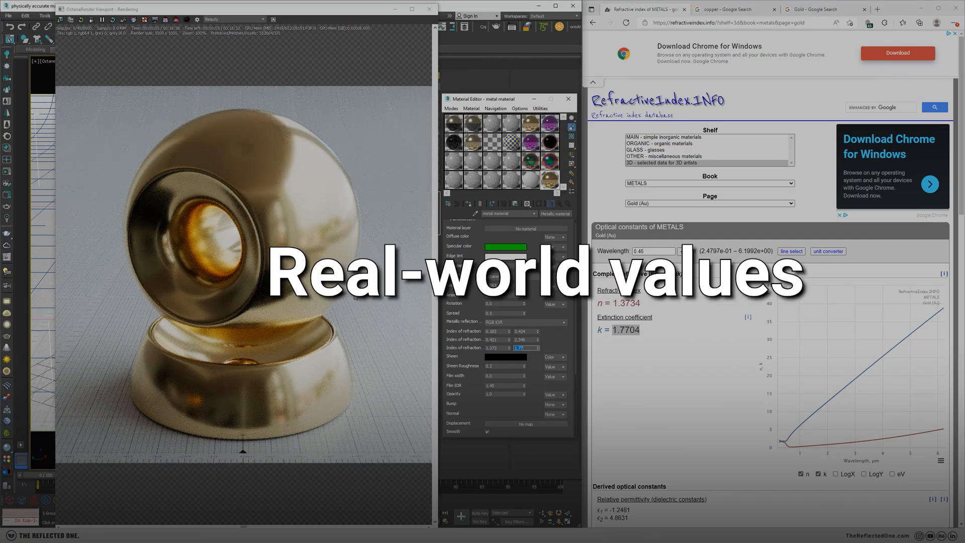
# Step: Show the Slate Material Editor with the V-Ray material list expanded
pyautogui.click(505, 246)
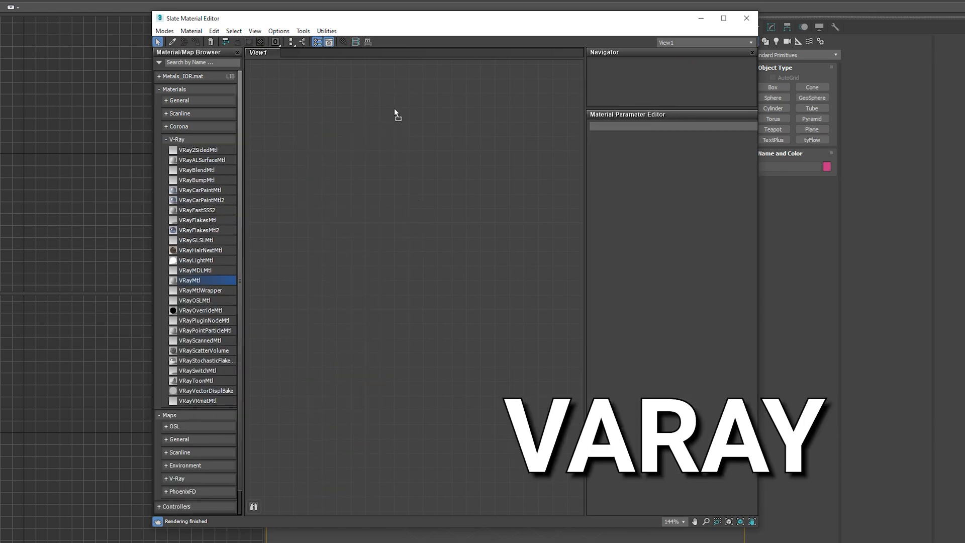
# Step: Show the 'metal material' slot's Metallic material parameters
pyautogui.doubleClick(189, 281)
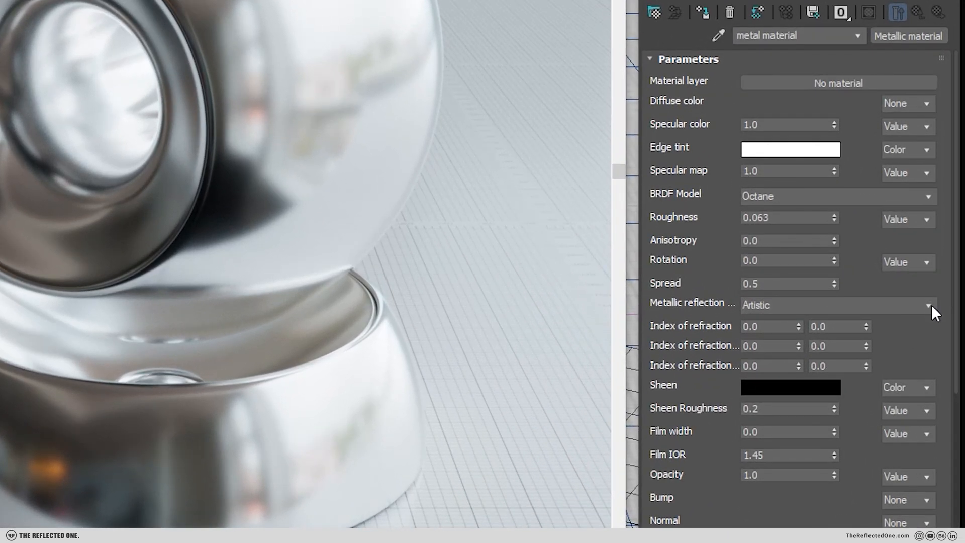
# Step: Keep Artistic reflection mode, set Specular to 0.2 and drive it with a colour
pyautogui.click(838, 305)
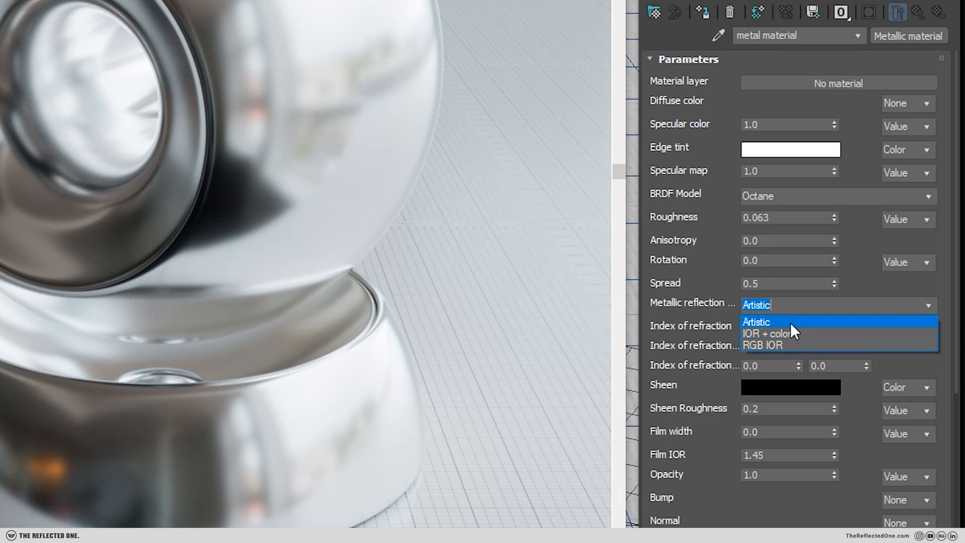
pyautogui.click(756, 322)
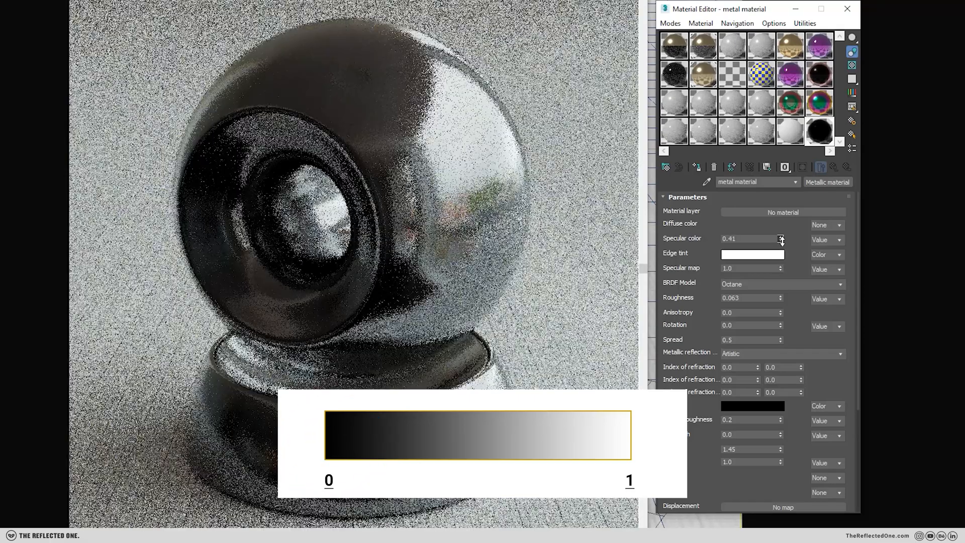
pyautogui.write('0.2')
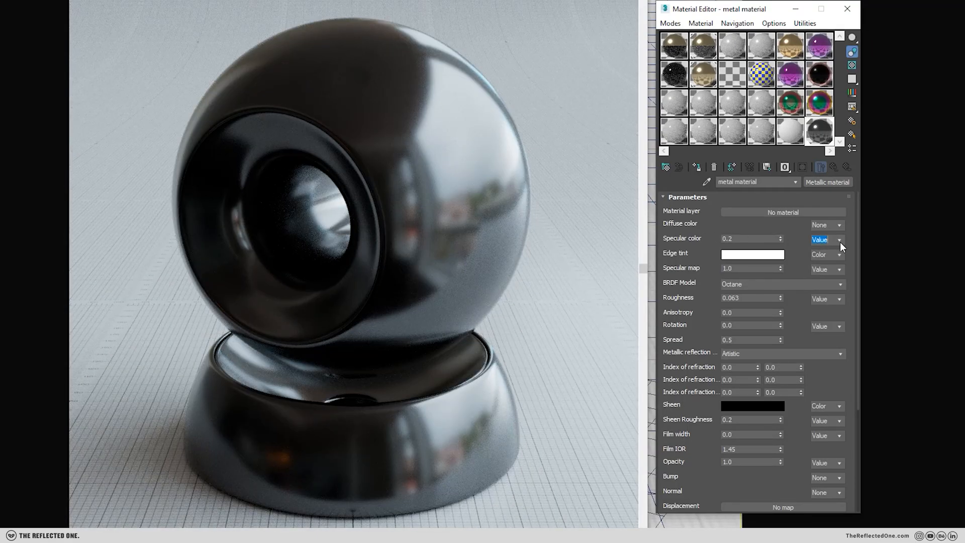
pyautogui.click(824, 239)
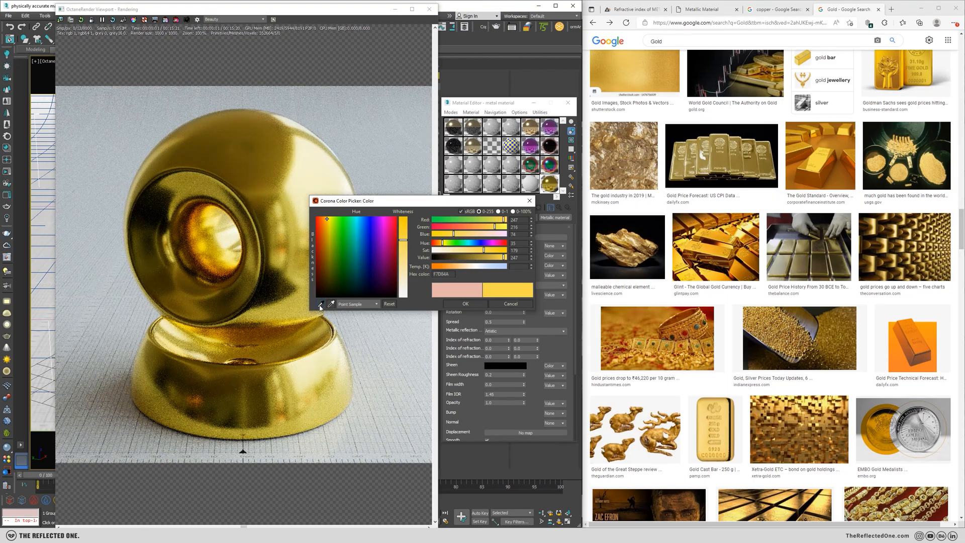
# Step: Sample a gold specular colour from the reference photo and choose IOR + color mode
pyautogui.click(465, 303)
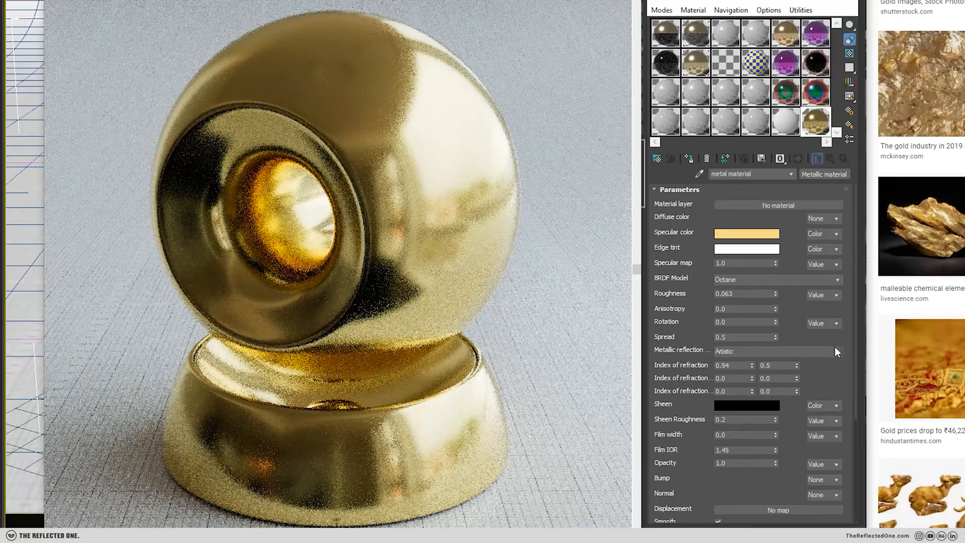
pyautogui.click(725, 352)
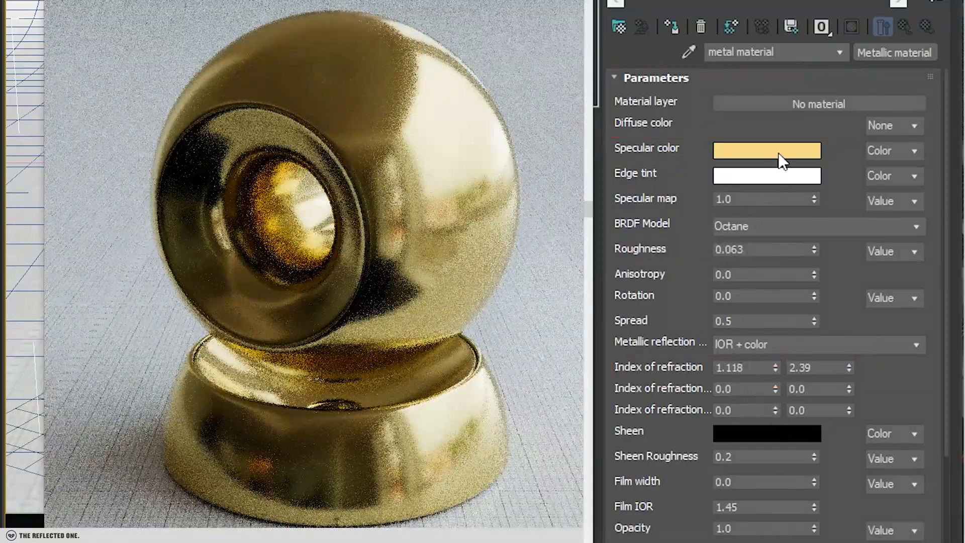
# Step: Switch to the refractiveindex.info tab showing silver's optical constants
pyautogui.click(766, 151)
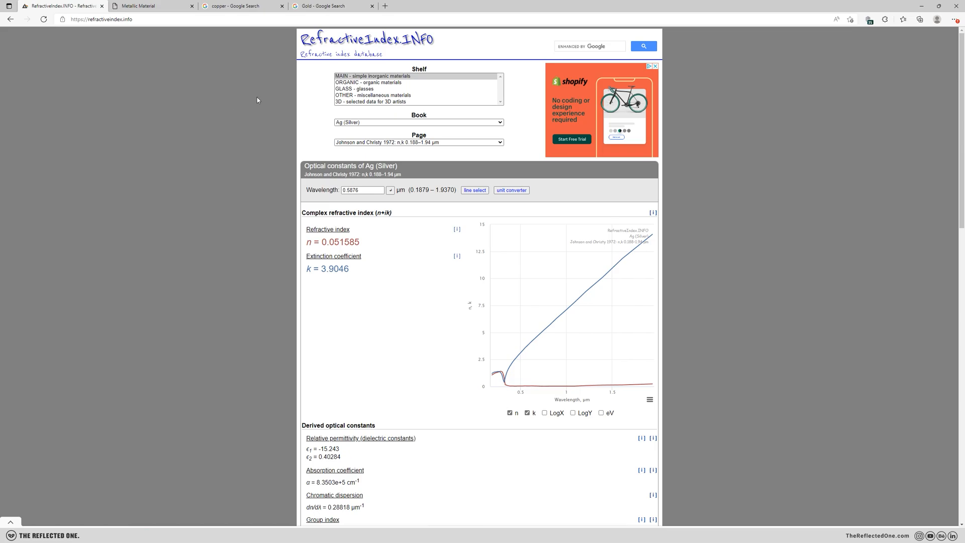
pyautogui.moveTo(322, 106)
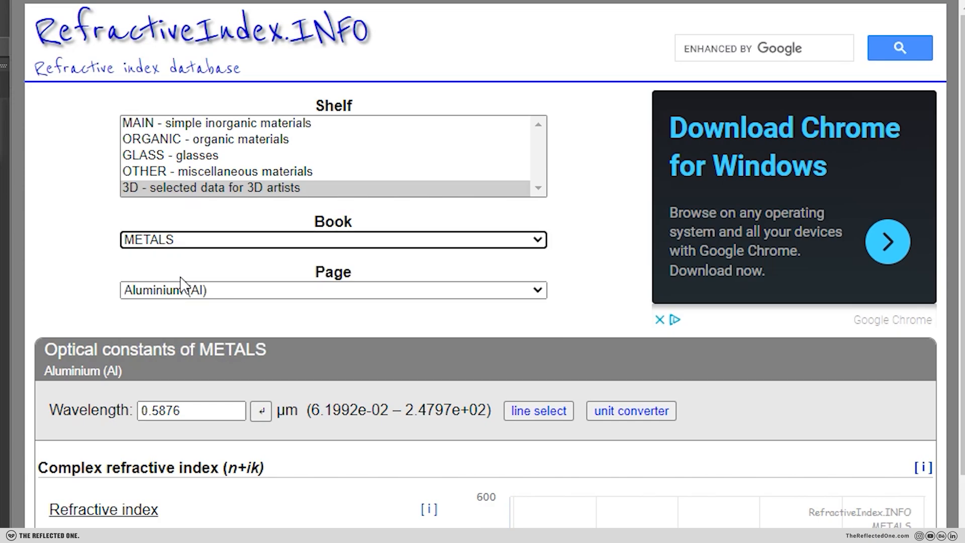
# Step: Select the Gold (Au) page on the metals shelf for its n 0.27 and k 2.779
pyautogui.click(333, 290)
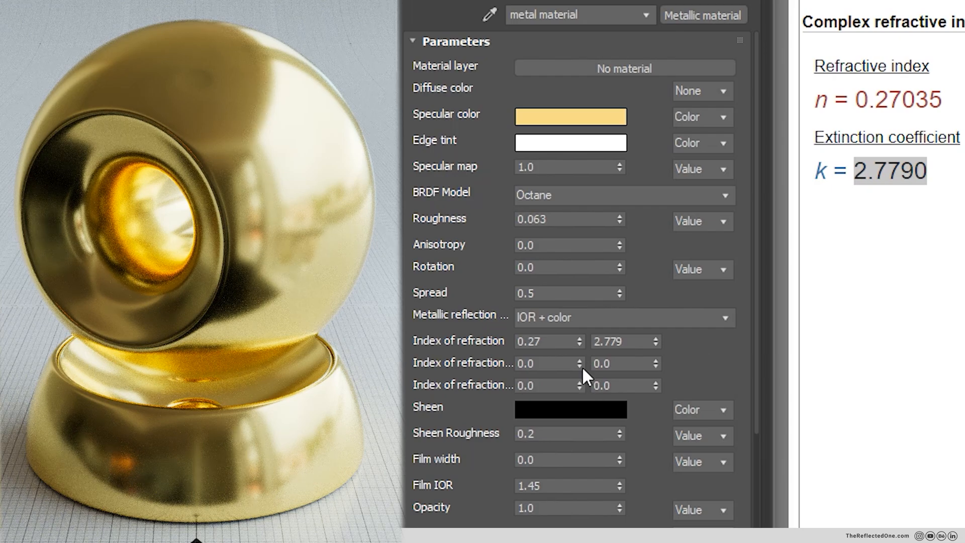
pyautogui.click(622, 350)
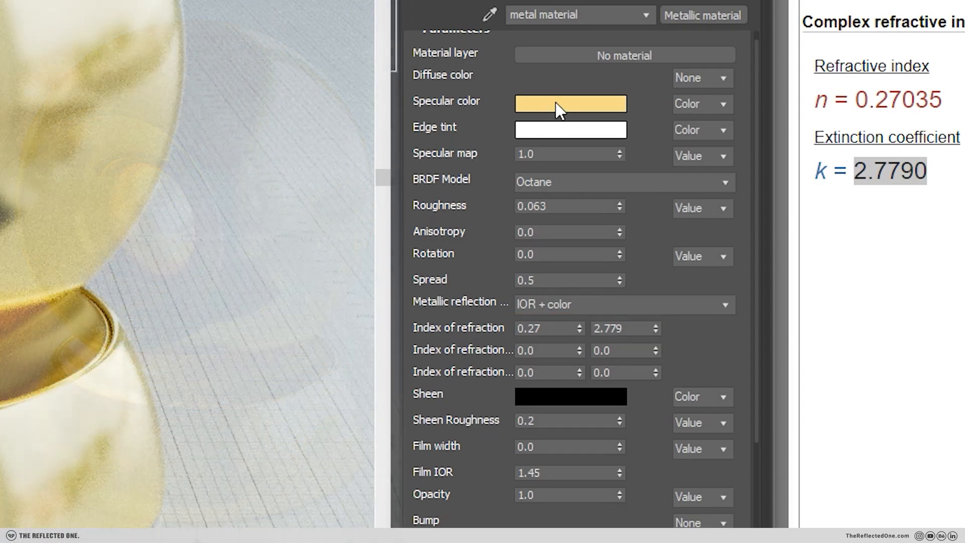
pyautogui.click(569, 104)
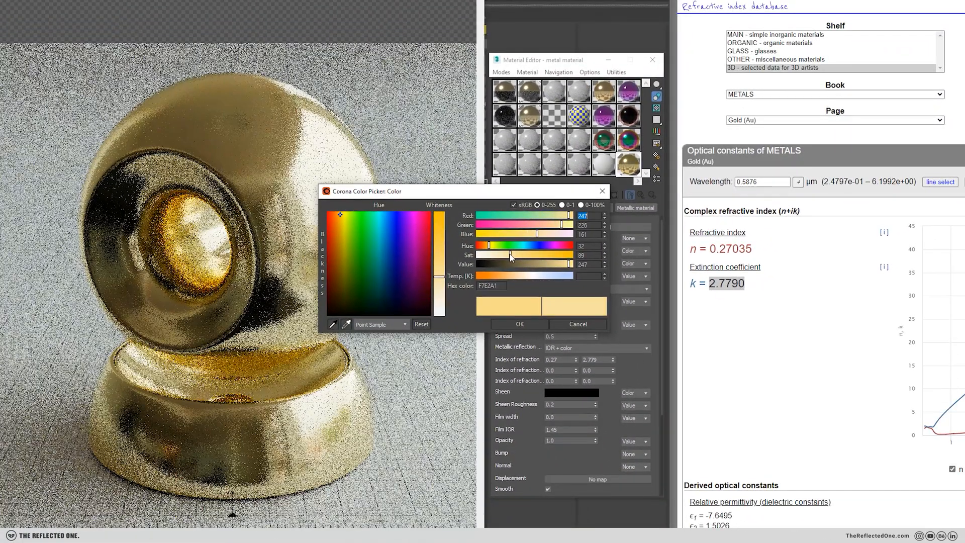
pyautogui.moveTo(510, 255); pyautogui.dragTo(554, 254)
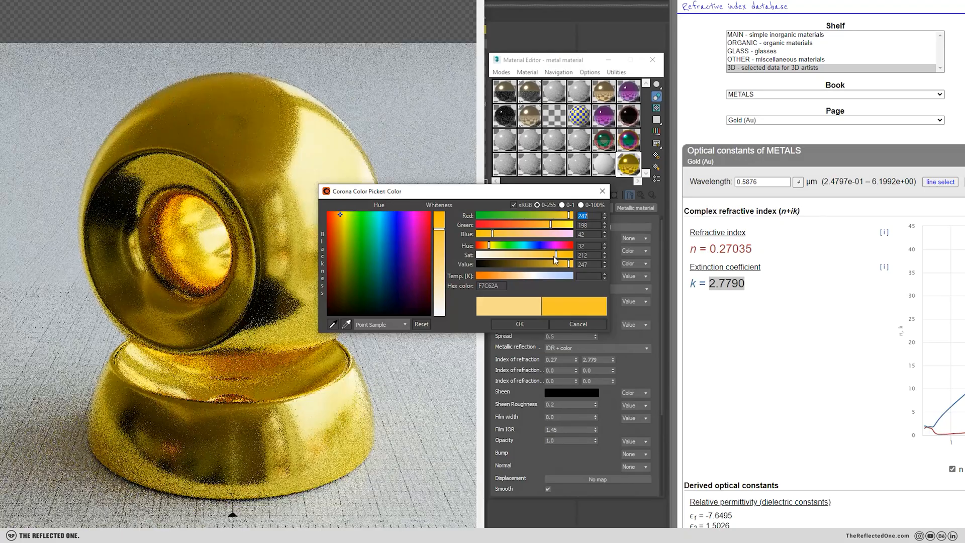
pyautogui.moveTo(557, 255); pyautogui.dragTo(503, 255)
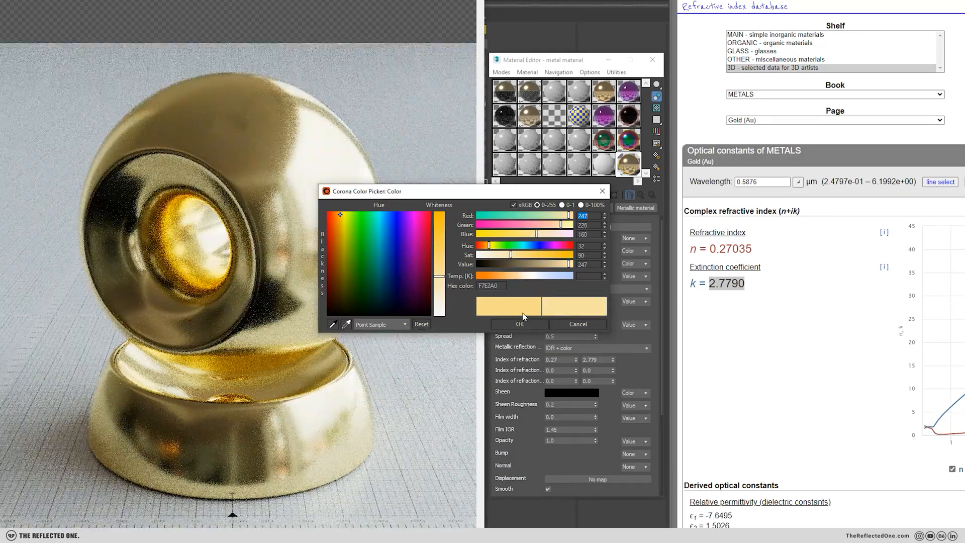
pyautogui.click(519, 324)
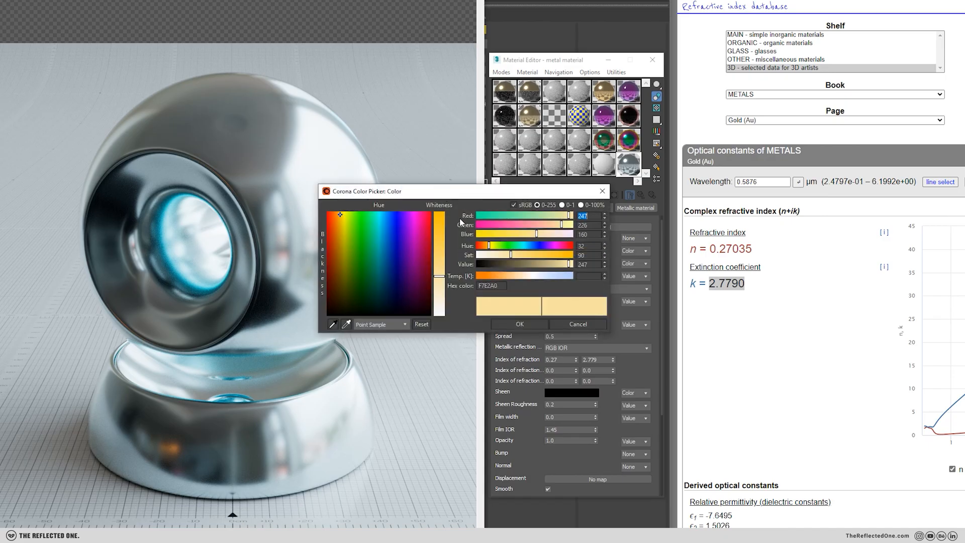
# Step: Dismiss the colour picker and set the reflection mode to RGB IOR
pyautogui.click(394, 228)
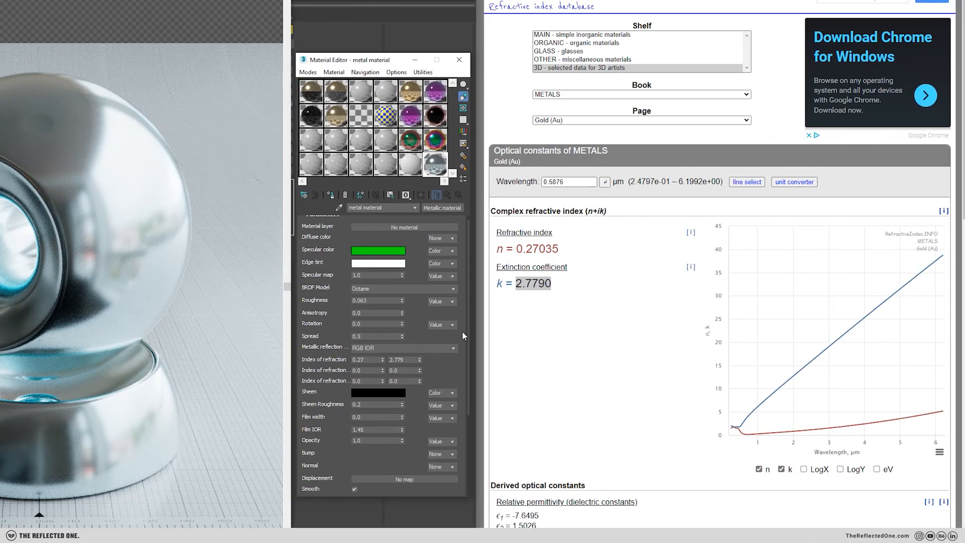
pyautogui.scroll(-3)
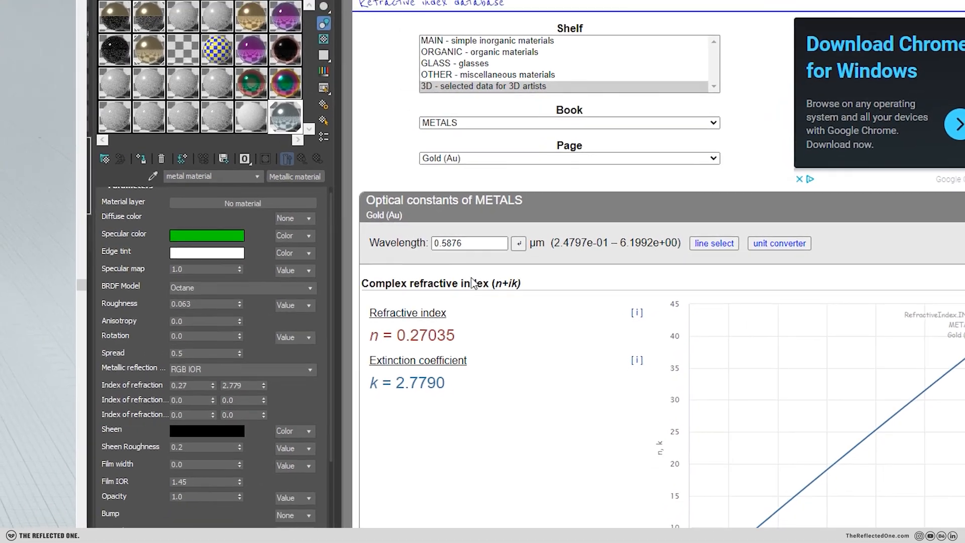
# Step: Review the Octane manual's RGB IOR section on per-channel n and k values
pyautogui.click(151, 6)
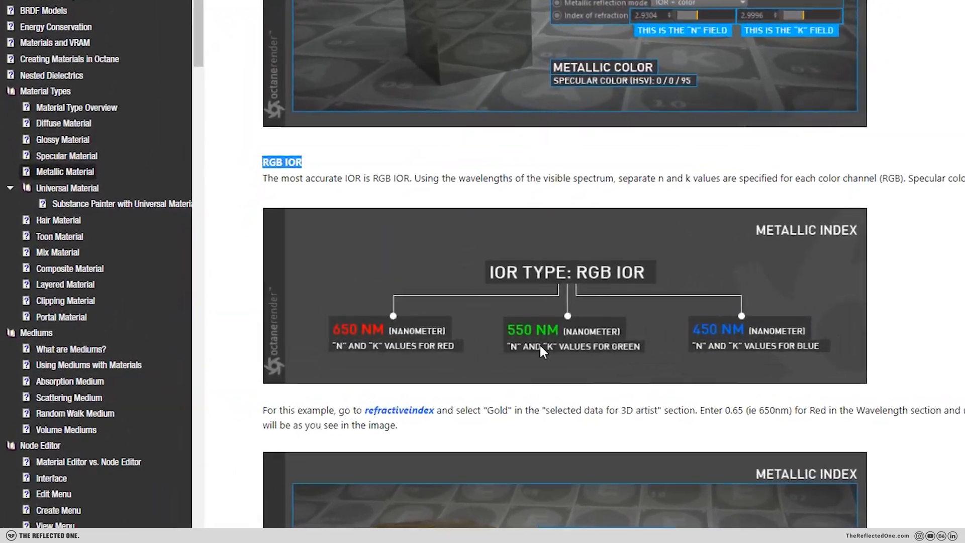
pyautogui.scroll(-3)
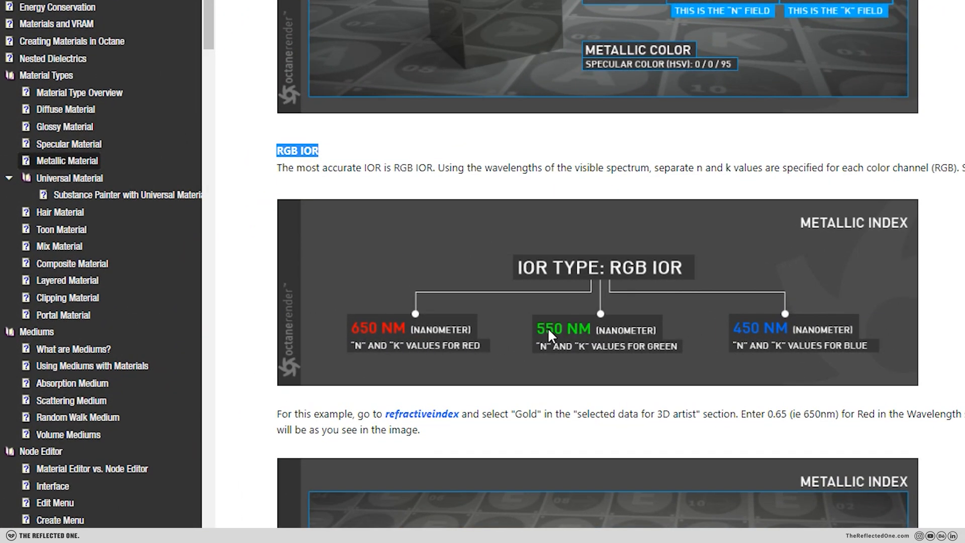
pyautogui.scroll(-3)
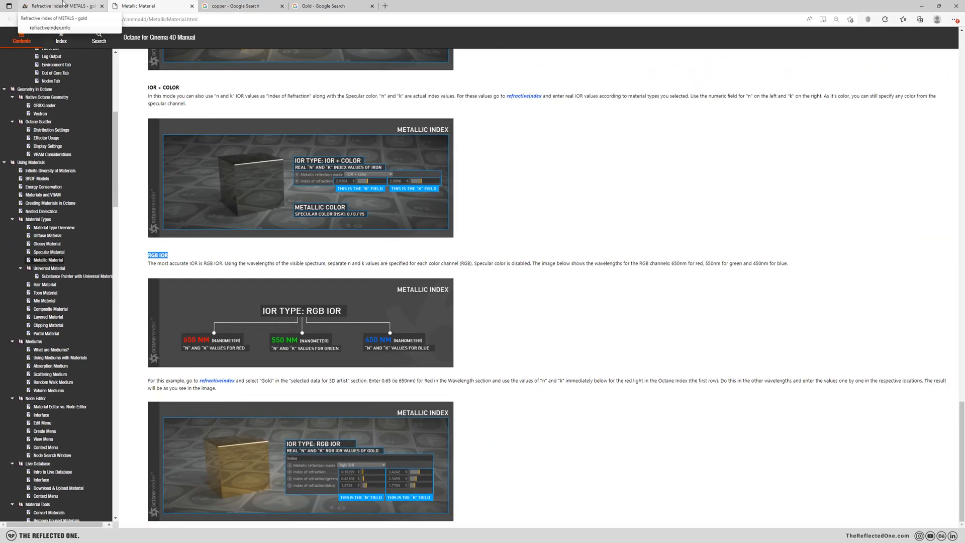
pyautogui.click(58, 6)
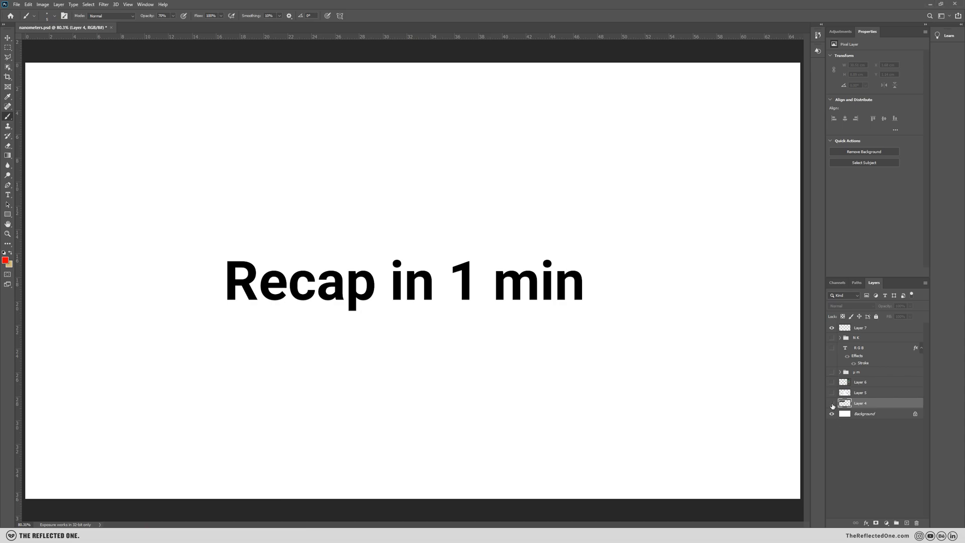
# Step: Show the recap screenshots layer and the annotations layer
pyautogui.click(832, 405)
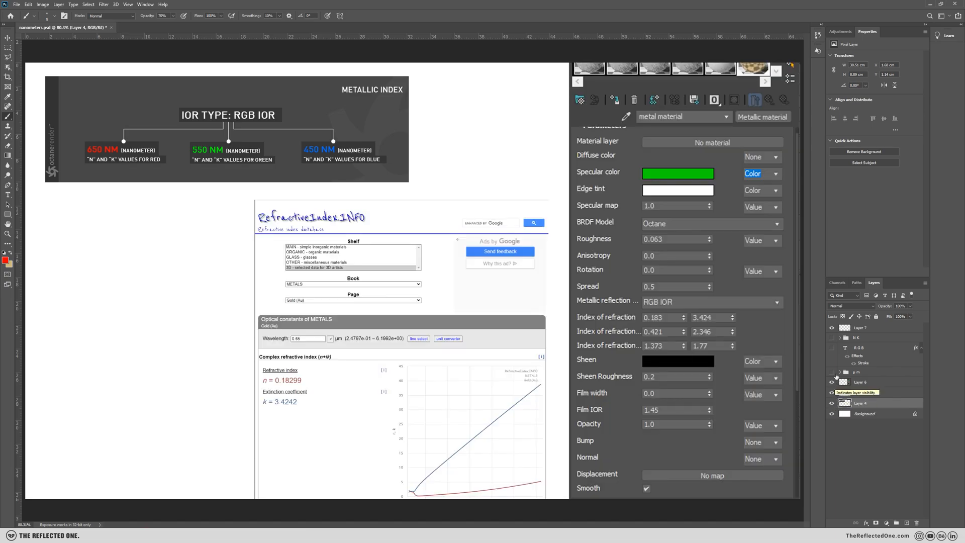
pyautogui.click(832, 382)
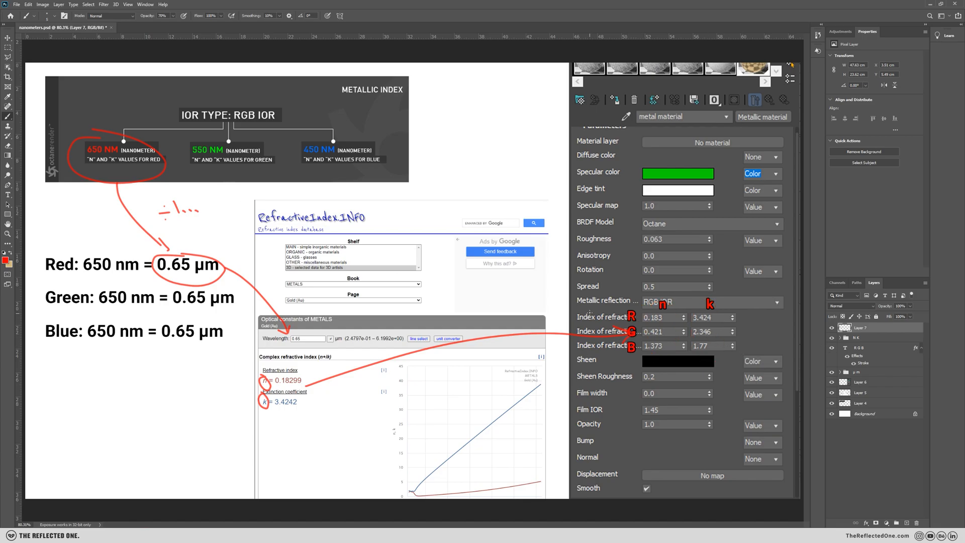
# Step: Circle the 550 nm green label and draw an arrow to the Wavelength field
pyautogui.moveTo(222, 145); pyautogui.dragTo(198, 160)
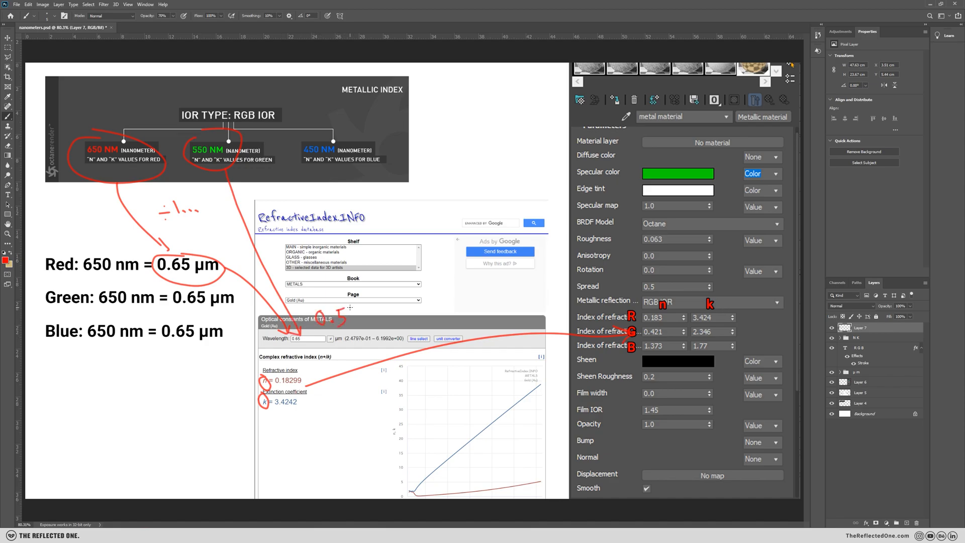
pyautogui.moveTo(333, 320); pyautogui.dragTo(357, 320)
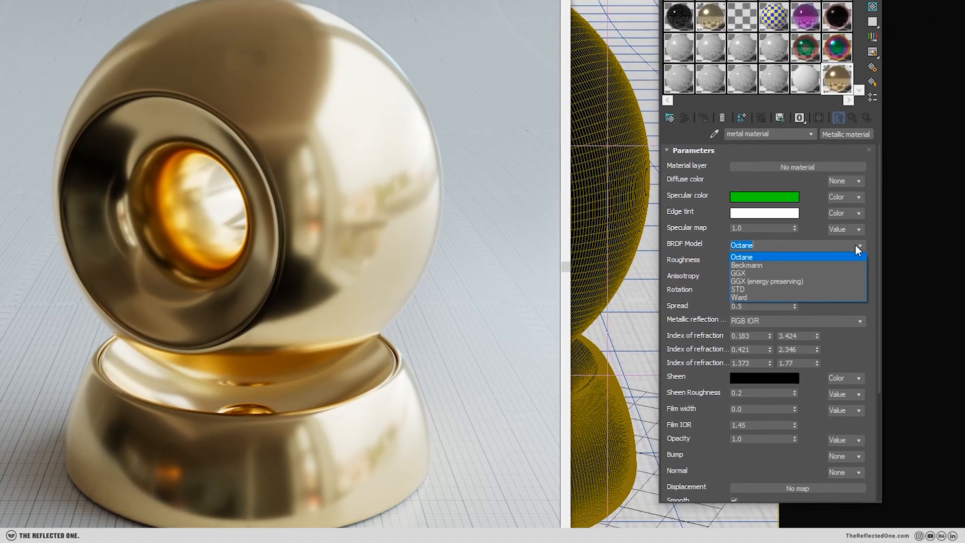
pyautogui.moveTo(767, 282)
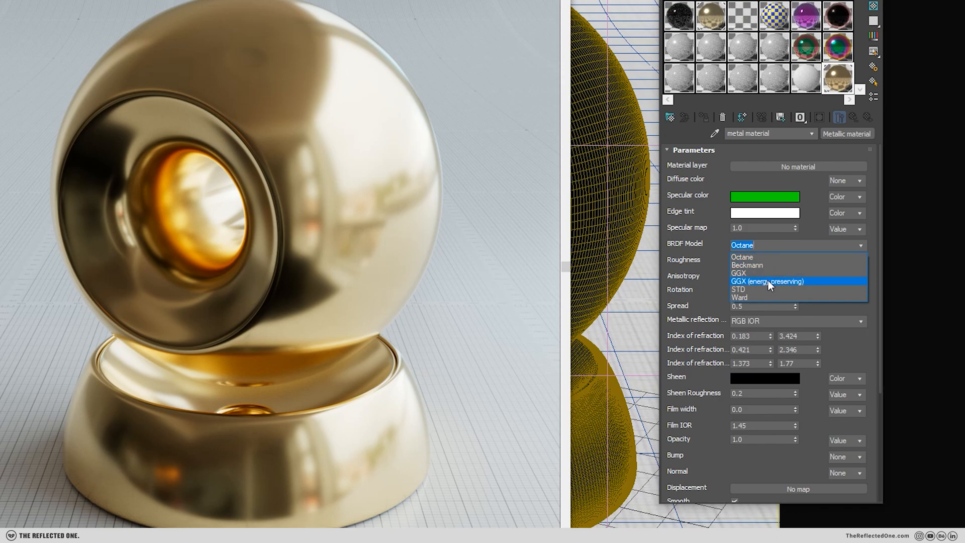
# Step: Change the gold material's BRDF Model from Octane to GGX (energy preserving)
pyautogui.click(767, 282)
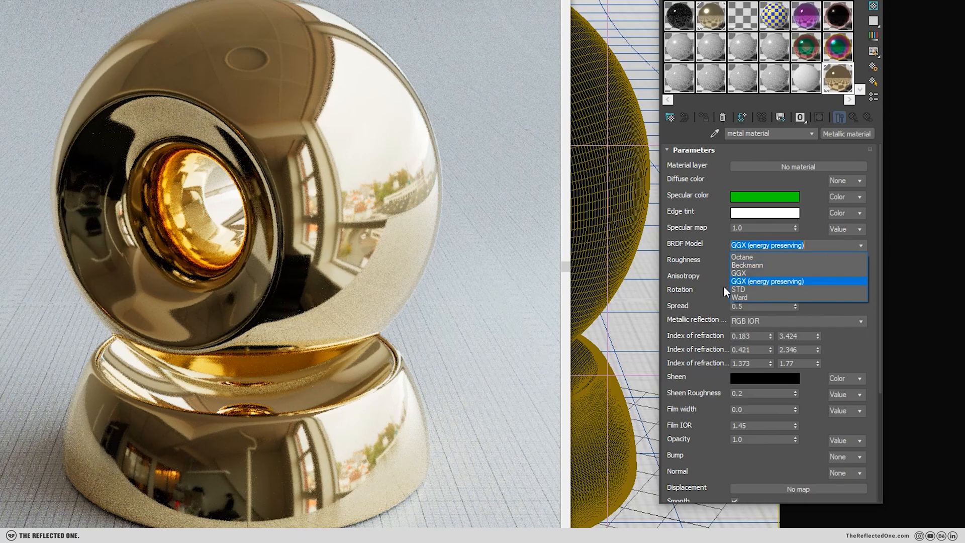
pyautogui.click(738, 290)
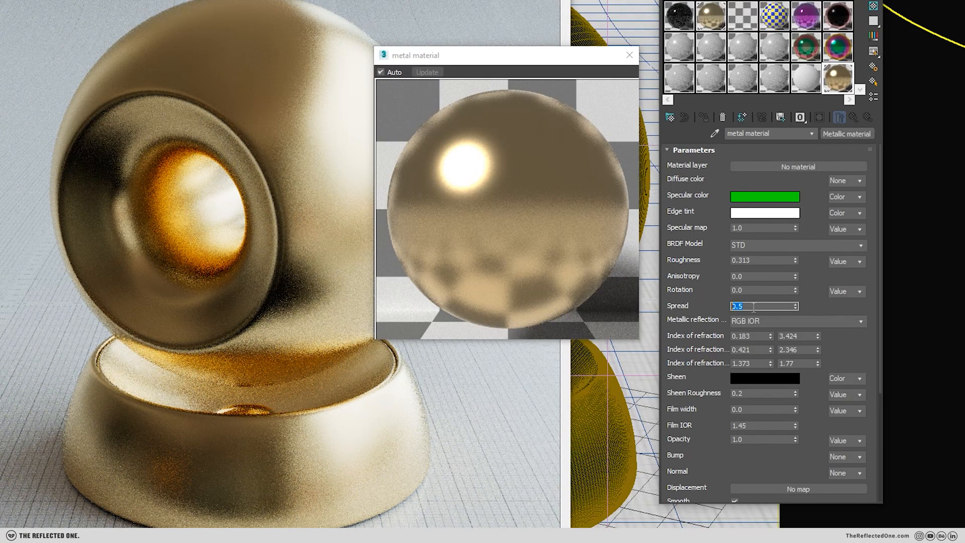
# Step: Set Spread to 1.0 and put the BRDF Model back on GGX (energy preserving)
pyautogui.write('1.0')
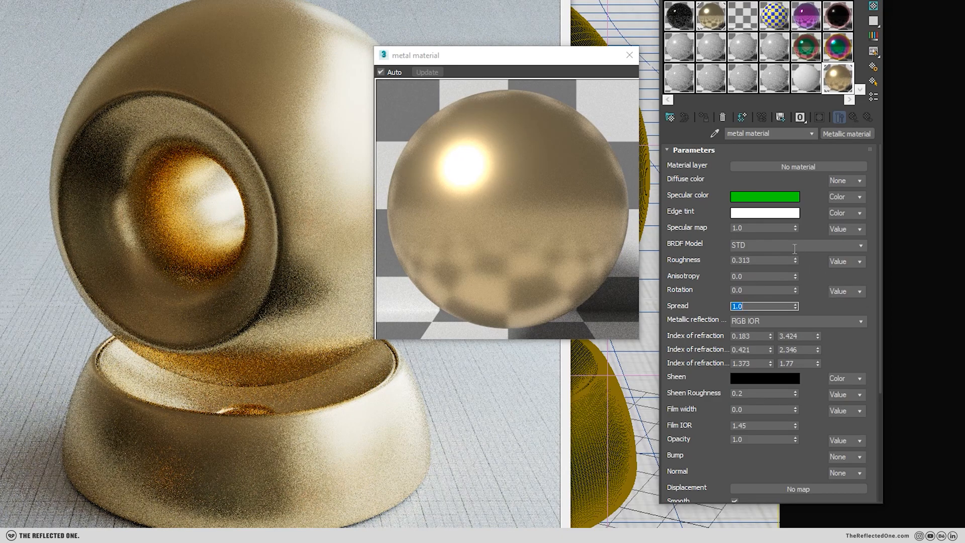
pyautogui.click(766, 245)
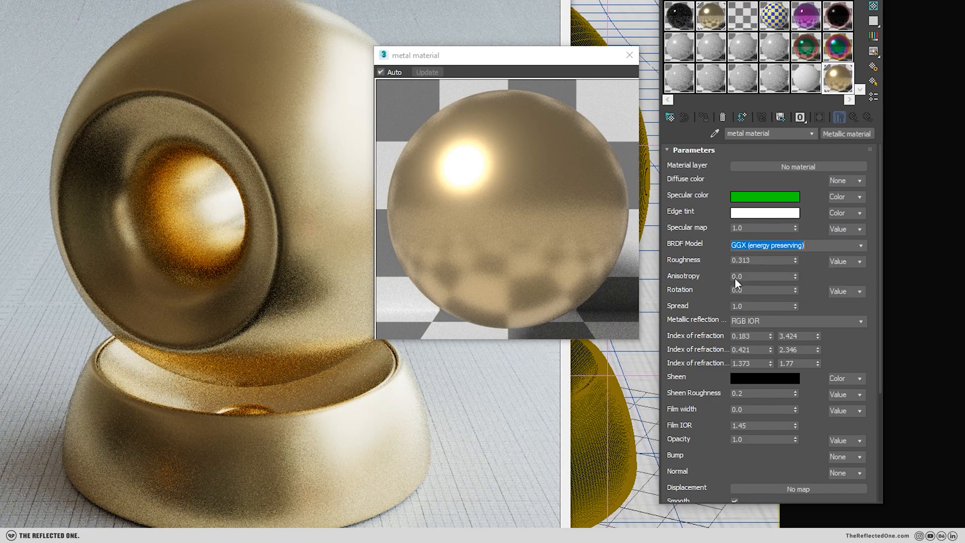
pyautogui.click(629, 54)
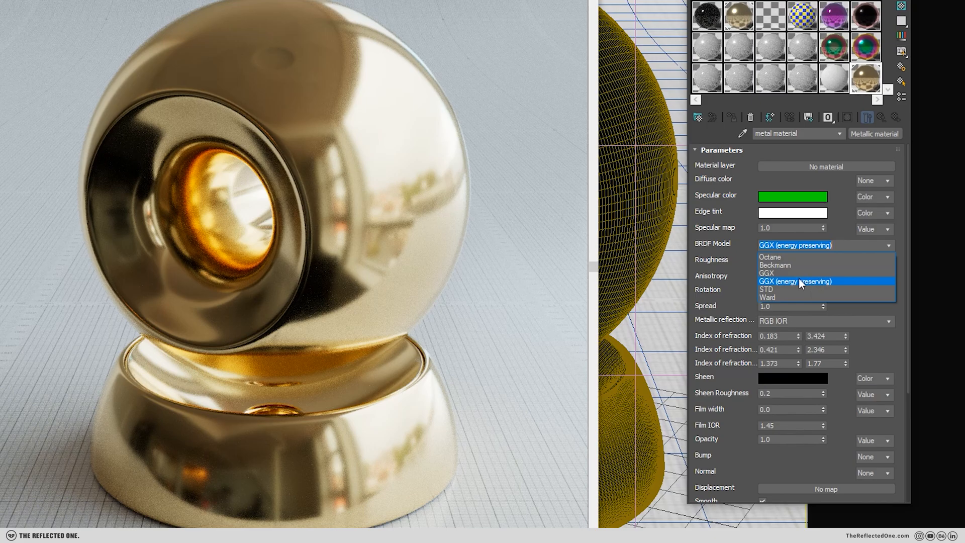
# Step: Try plain GGX for comparison, then keep GGX (energy preserving) with roughness around 0.123
pyautogui.click(767, 273)
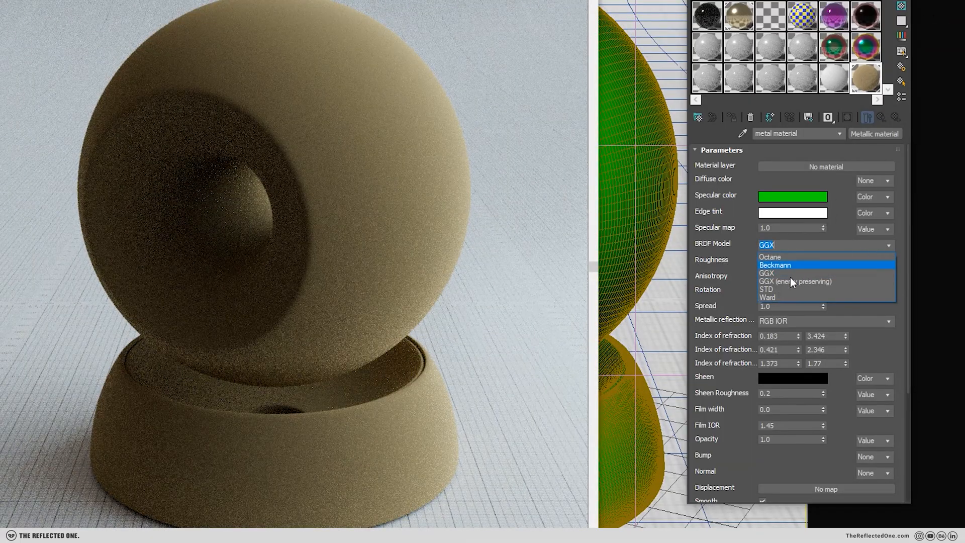
pyautogui.click(794, 282)
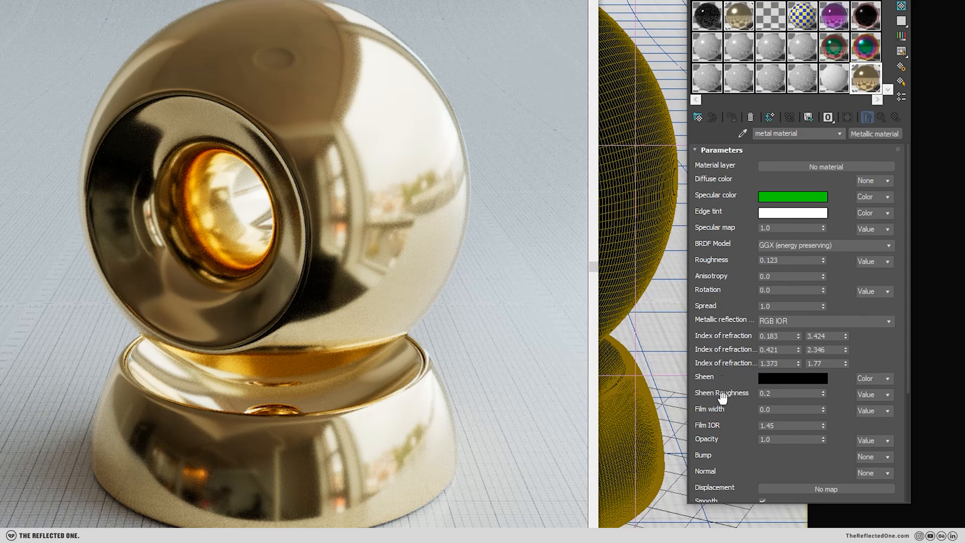
# Step: Set the Bump source to Texture and add a Noise texture
pyautogui.scroll(-3)
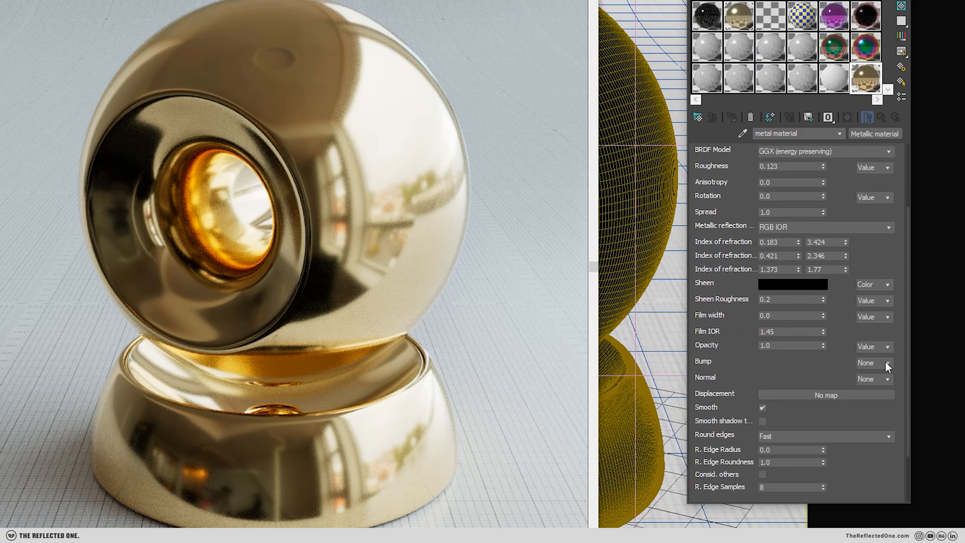
pyautogui.click(873, 363)
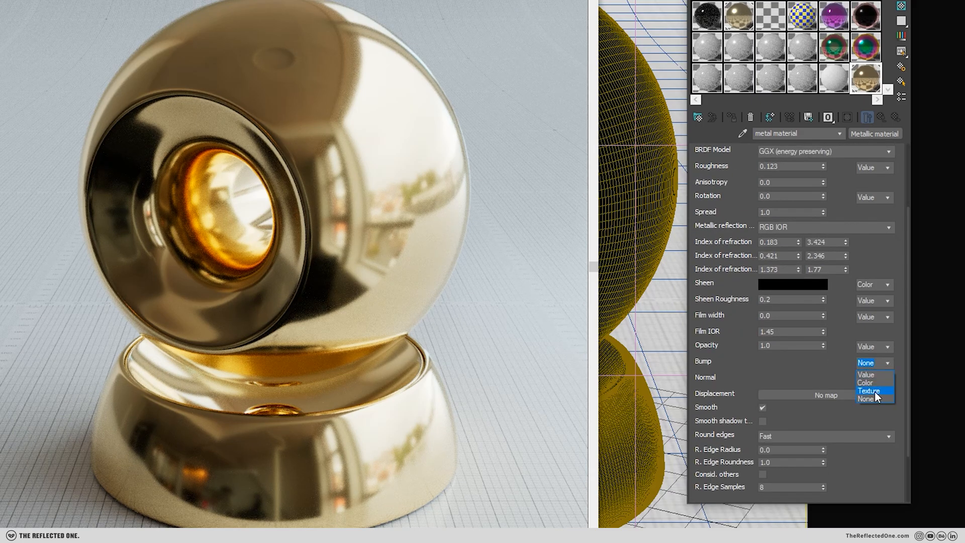
pyautogui.click(868, 390)
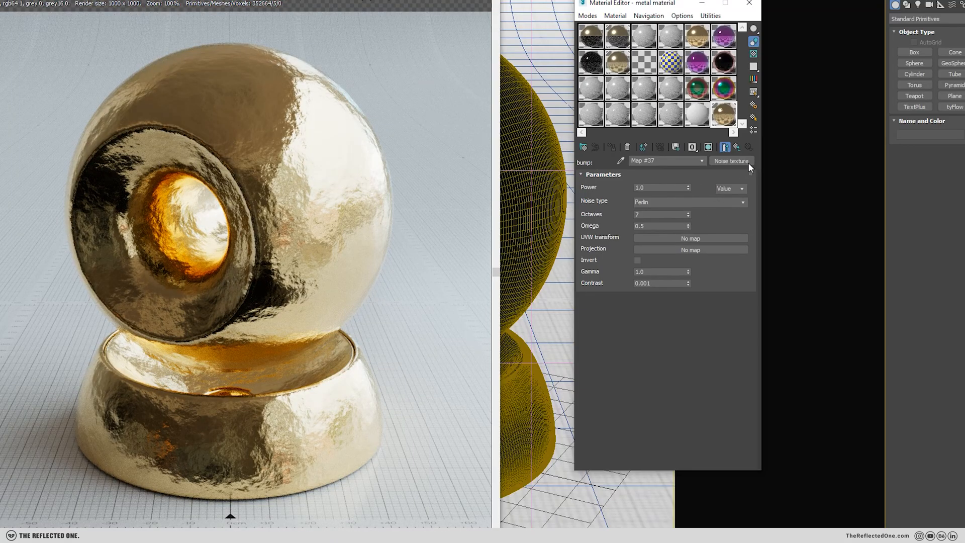
# Step: Wrap the noise in a Gradient Texture as sub-map and darken its colour to grey
pyautogui.click(731, 161)
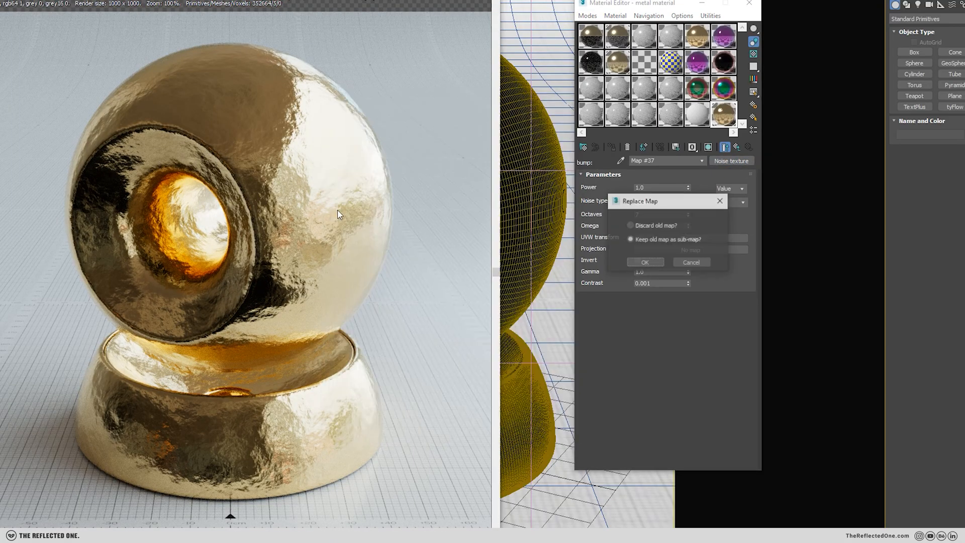
pyautogui.click(644, 262)
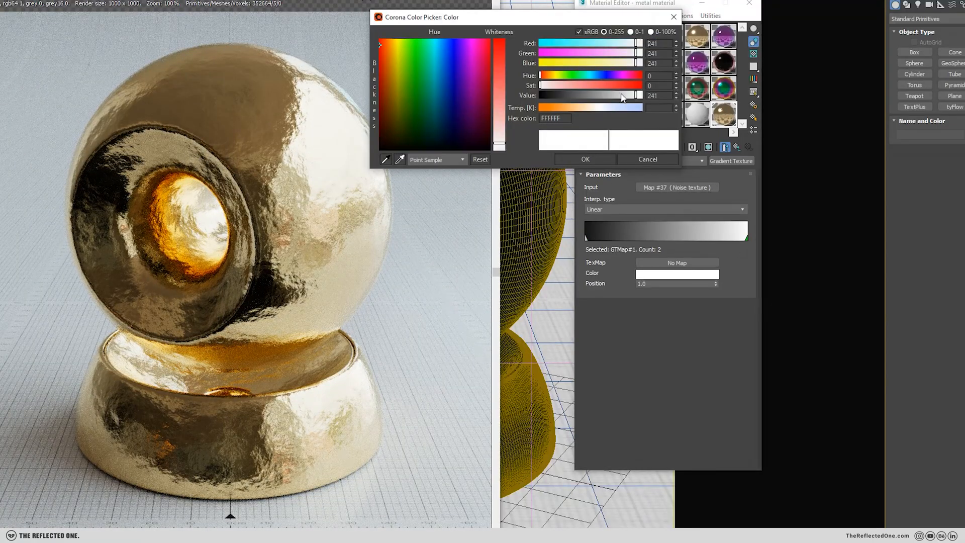
pyautogui.moveTo(624, 96); pyautogui.dragTo(600, 95)
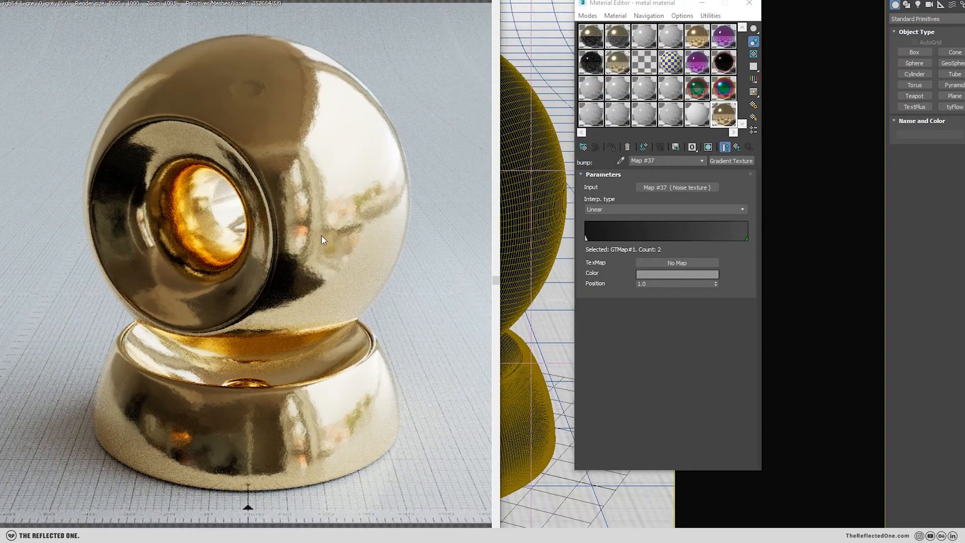
pyautogui.moveTo(299, 264)
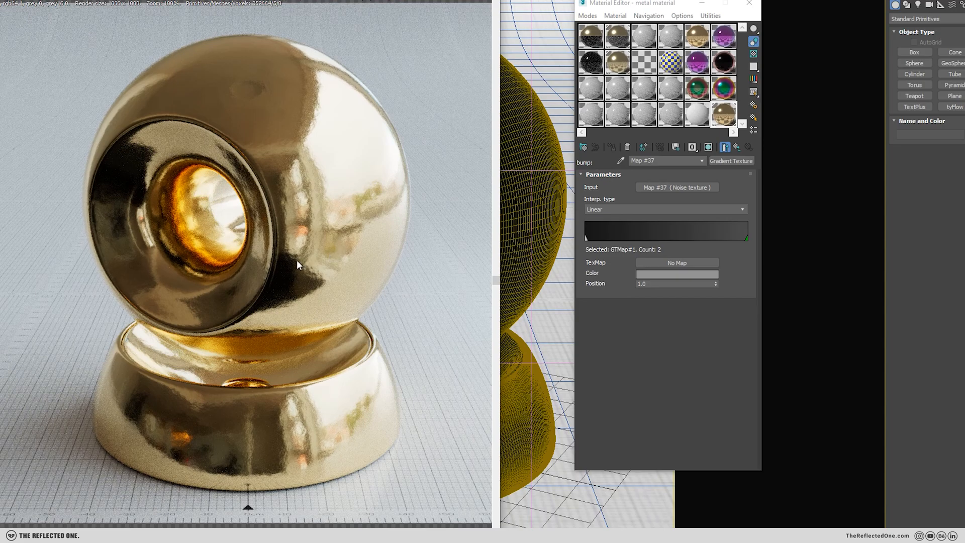